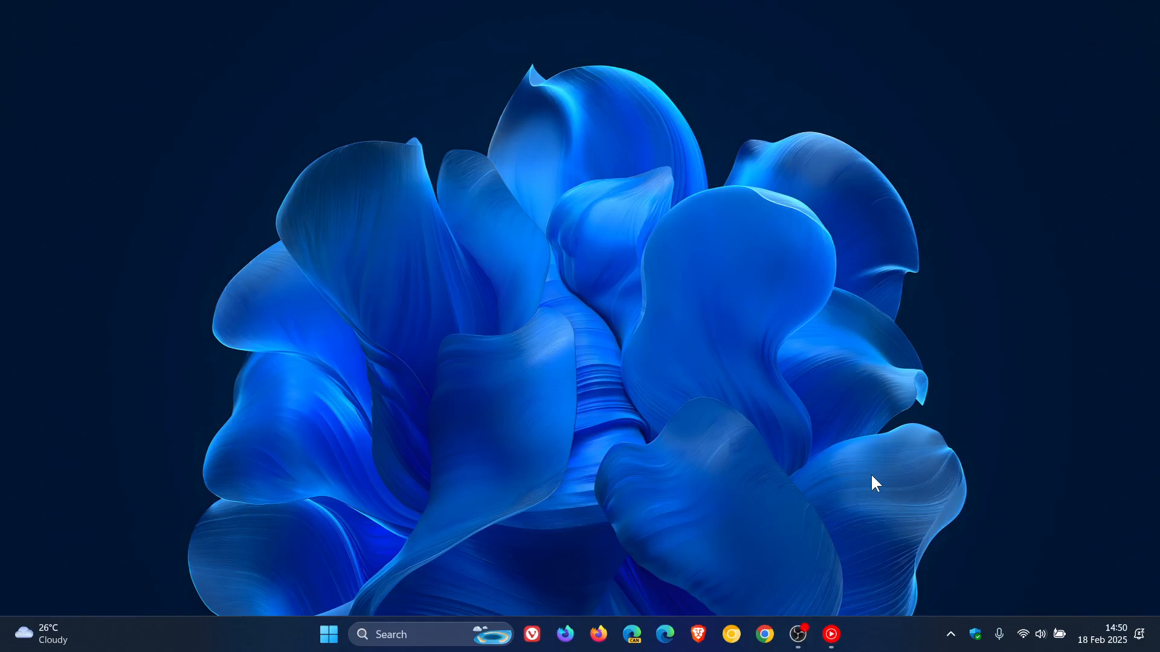
mouse_move(775, 369)
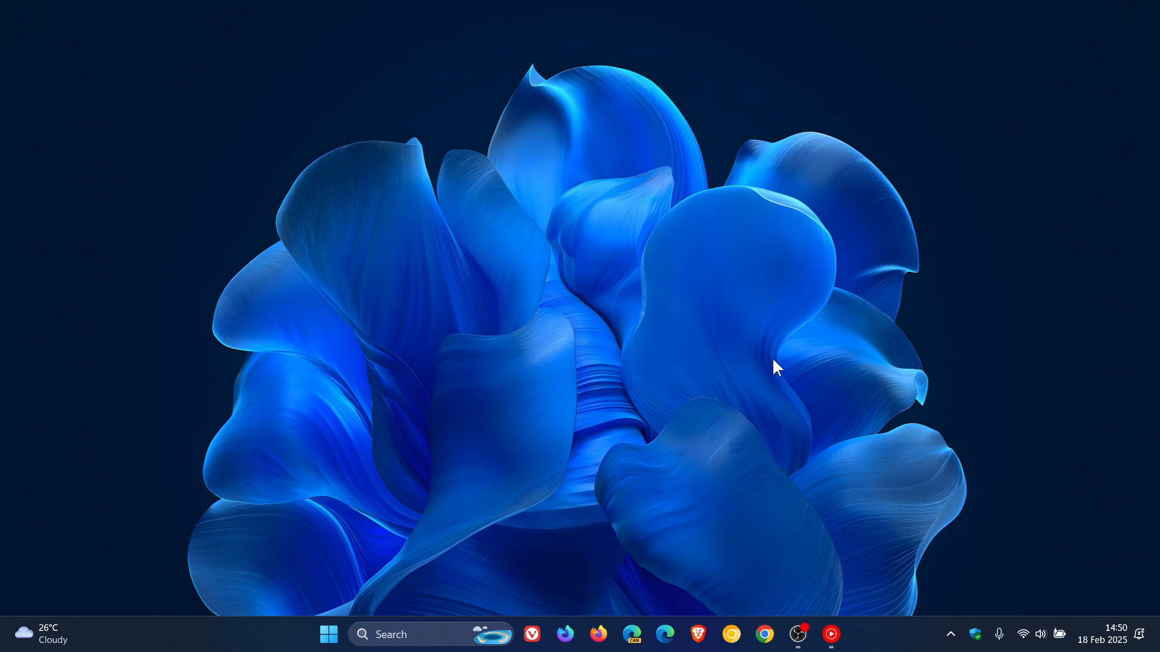
mouse_move(852, 492)
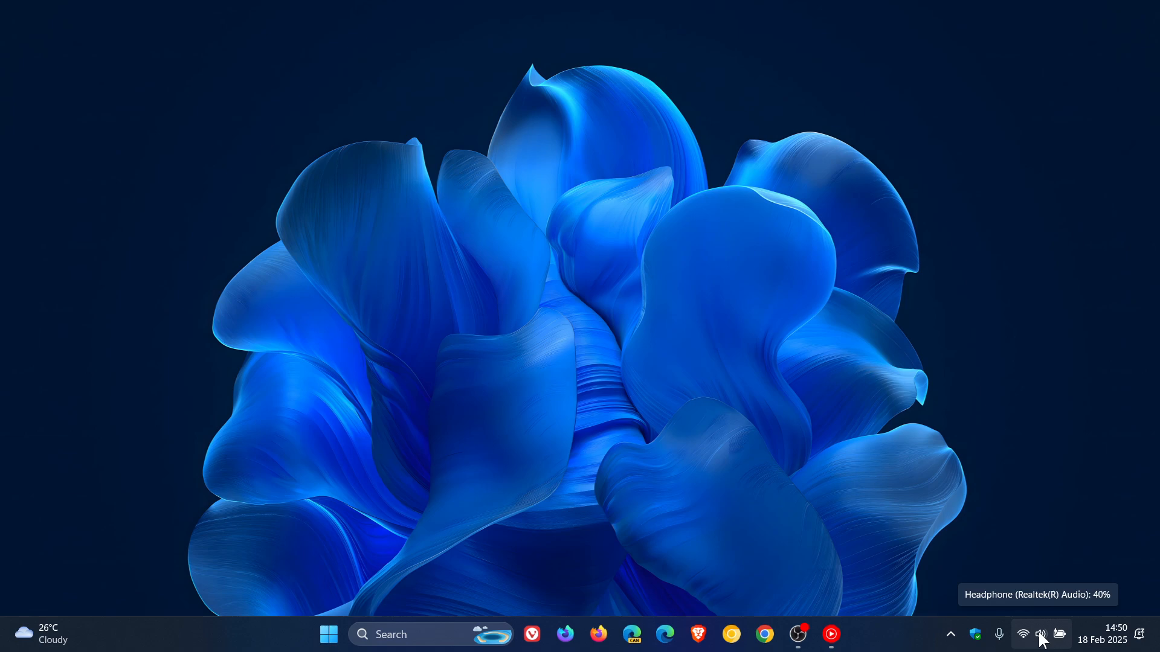
Bring up the taskbar speaker icon's sound shortcuts menu (troubleshoot, volume mixer, sound settings)
right_click(1040, 635)
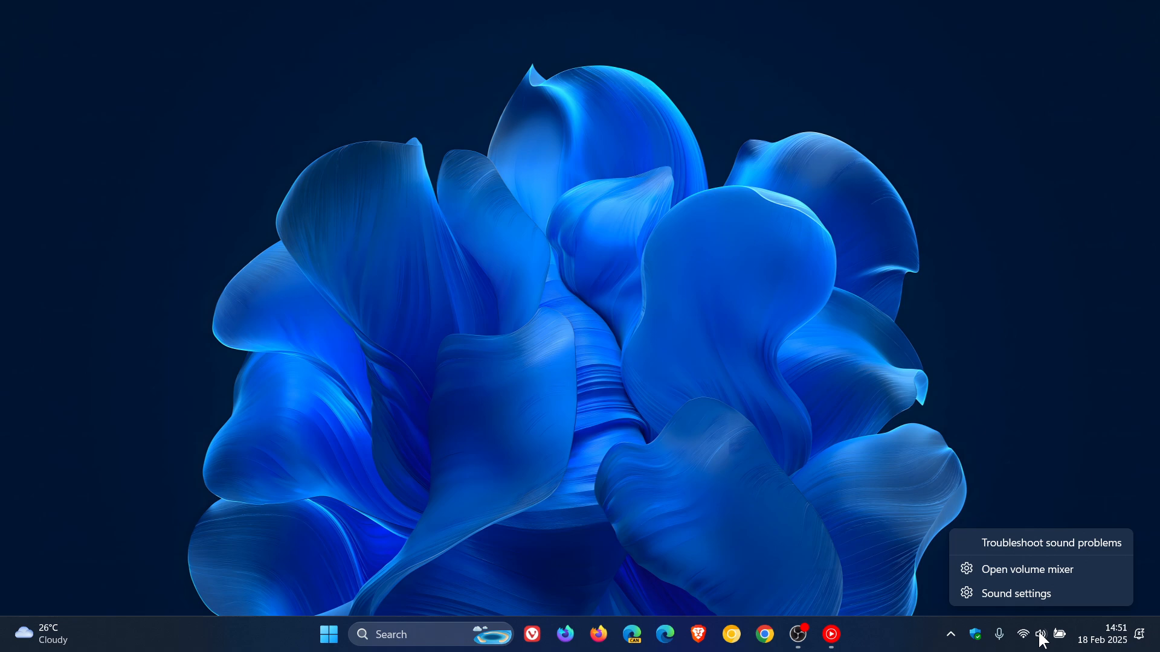
mouse_move(1027, 569)
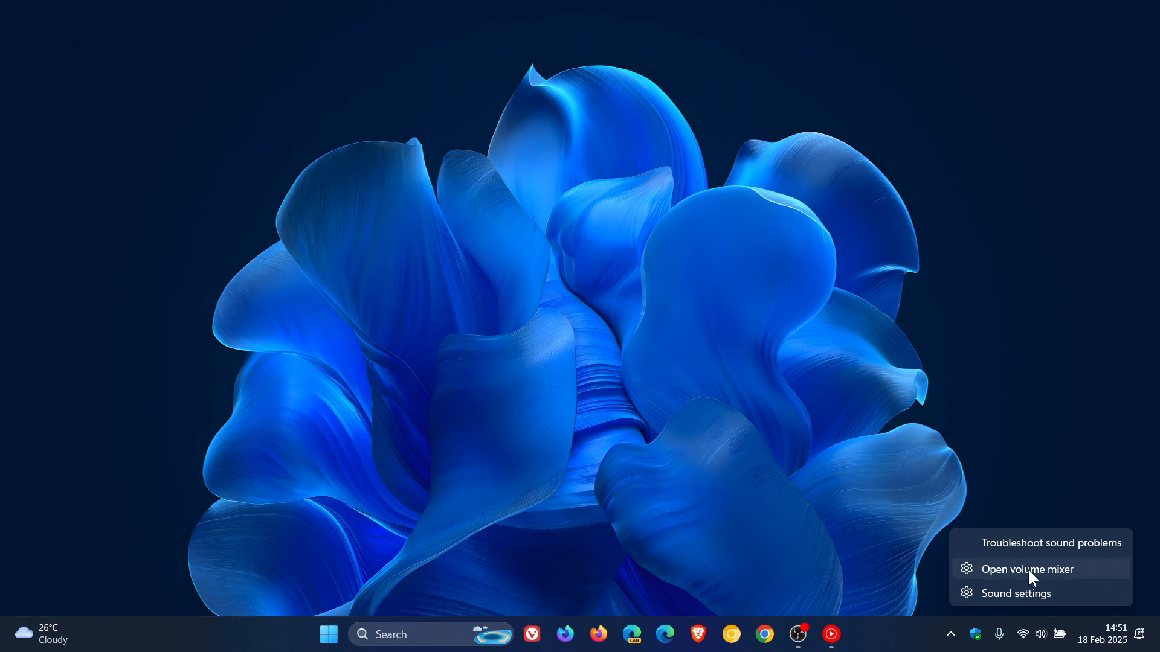
Go to Settings > System > Sound > Volume mixer, listing System sounds, Chrome and OBS levels
click(1027, 569)
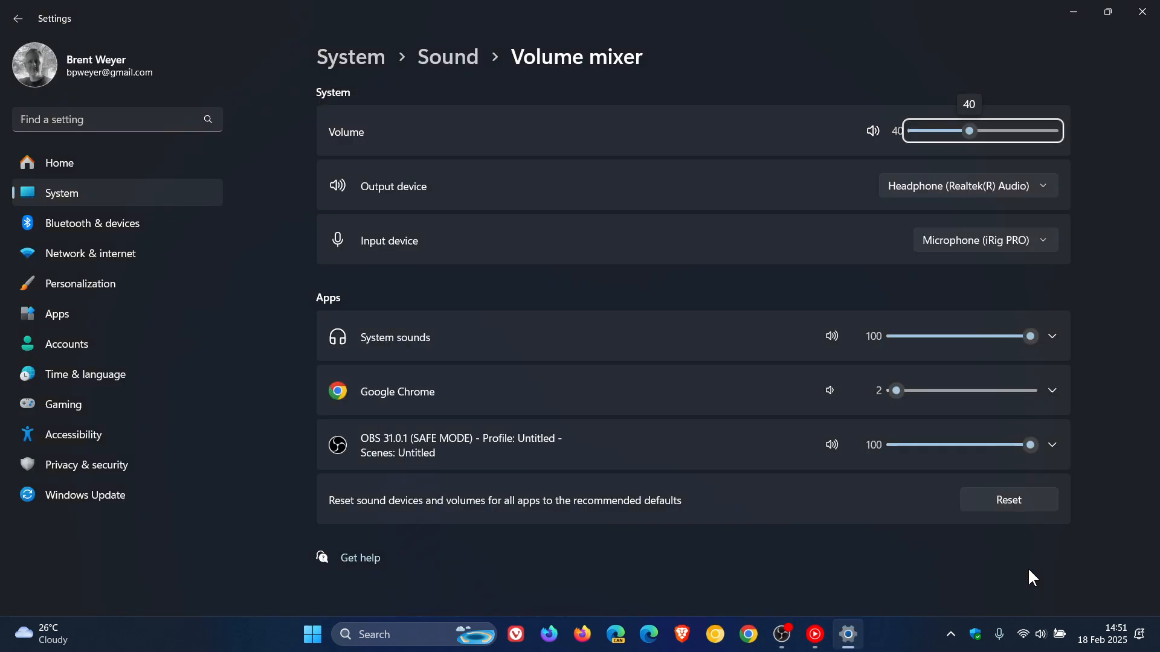
mouse_move(845, 491)
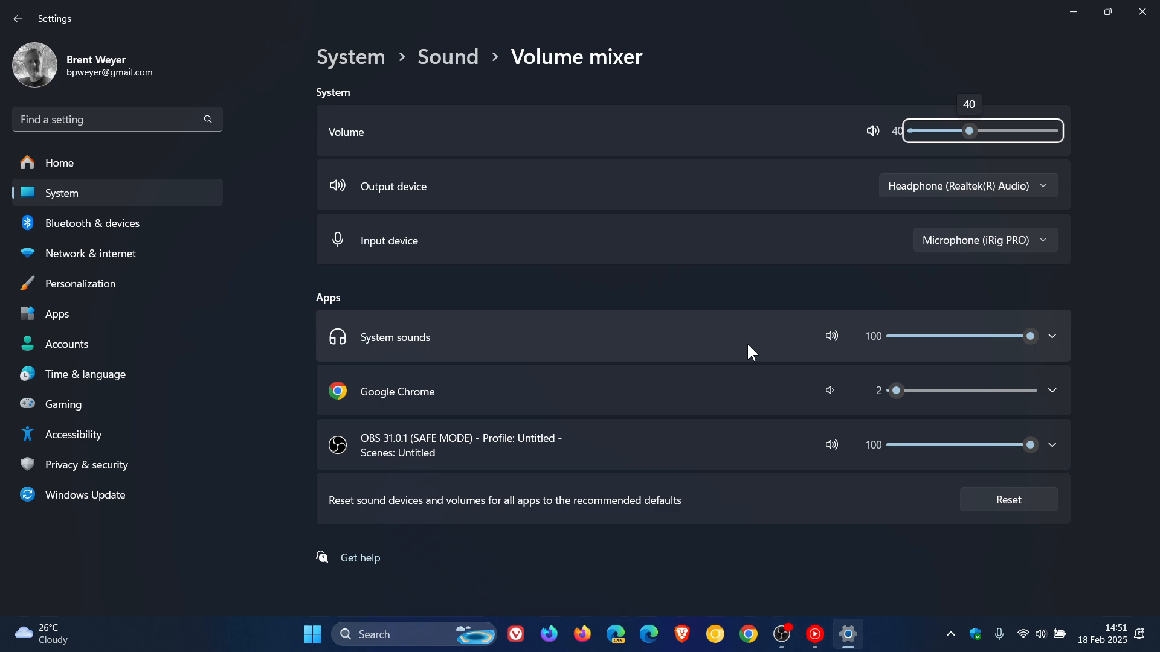
mouse_move(921, 348)
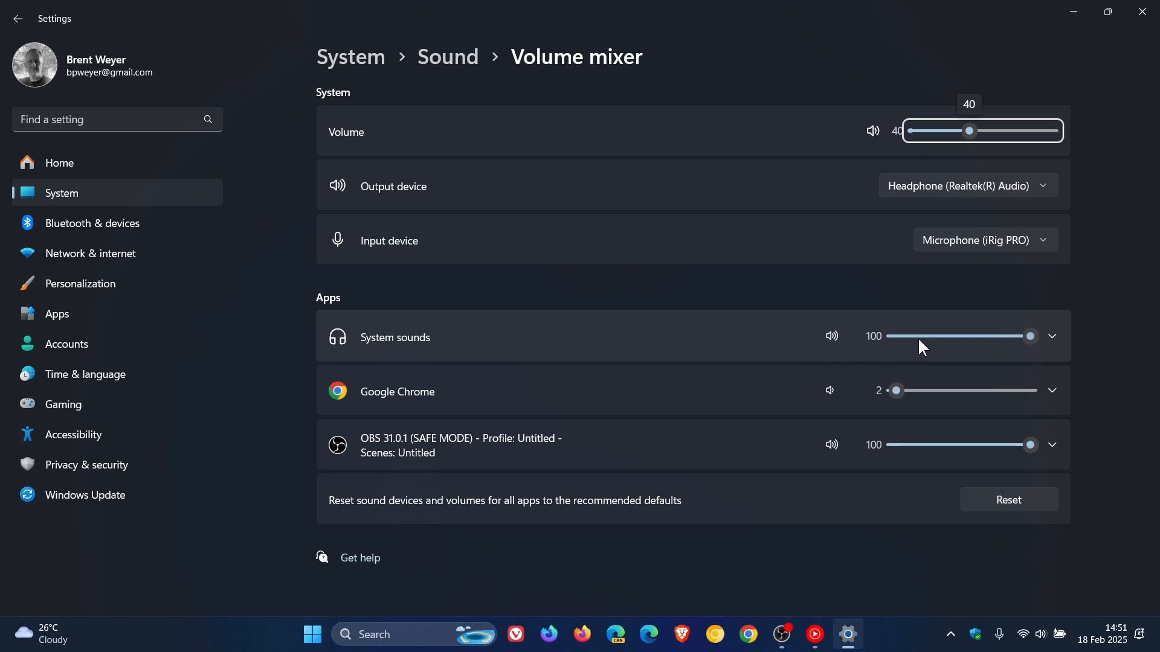
mouse_move(1030, 336)
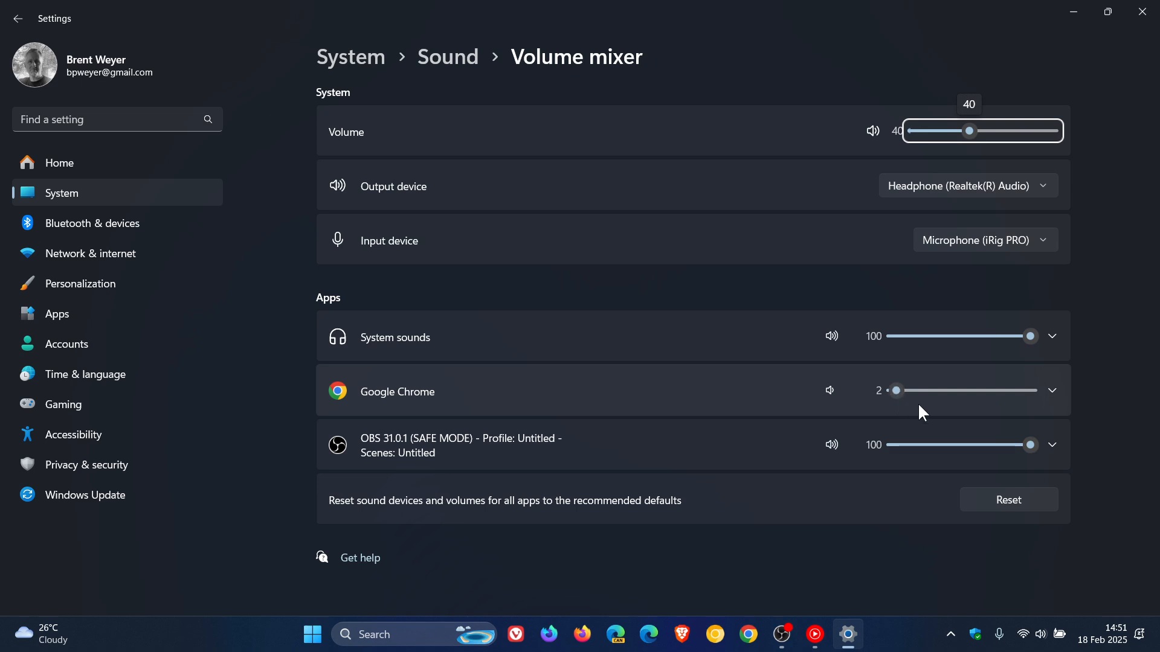
mouse_move(926, 413)
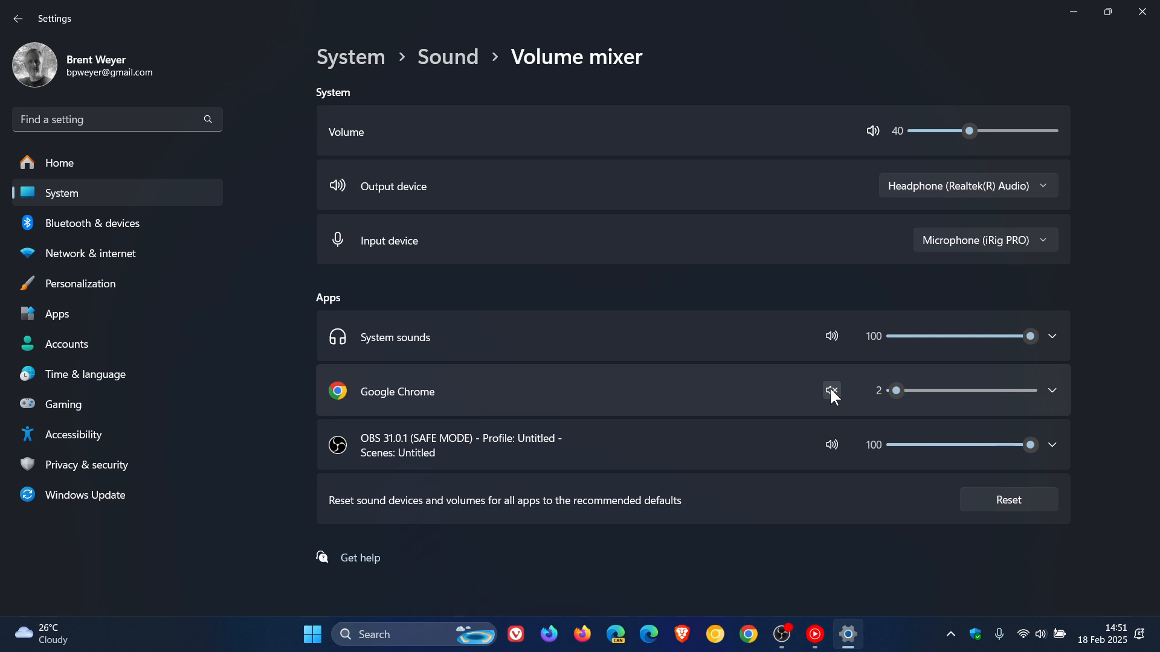
Mute Google Chrome in the volume mixer, nudging its level from 2 to 6 in between
click(830, 391)
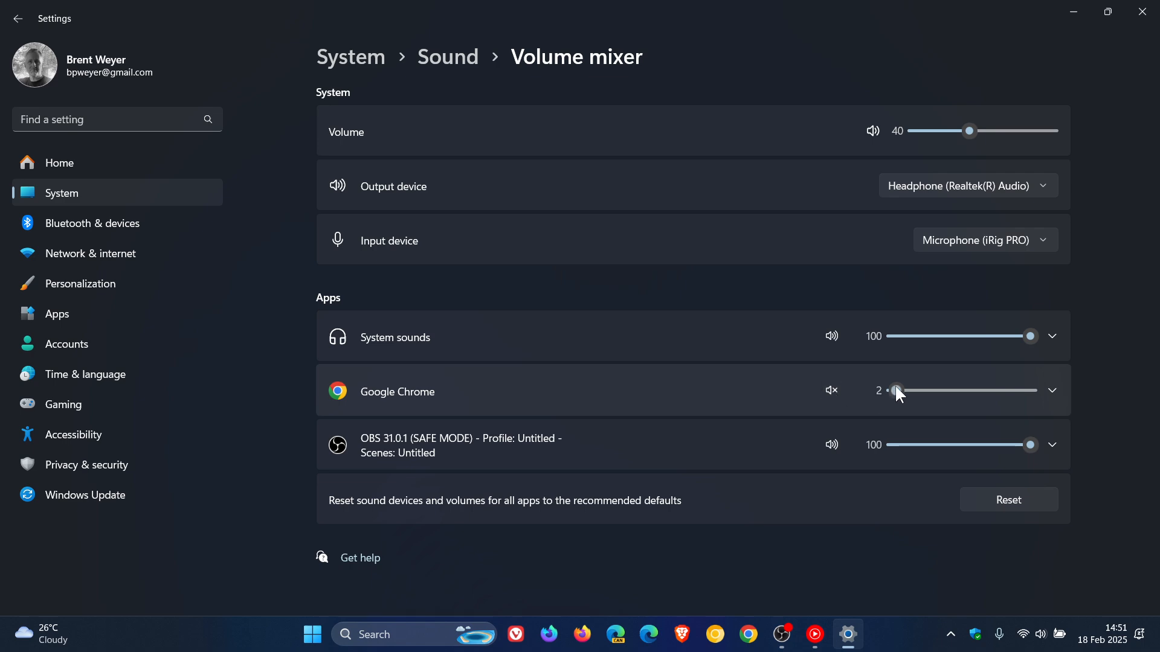
drag(896, 391, 903, 391)
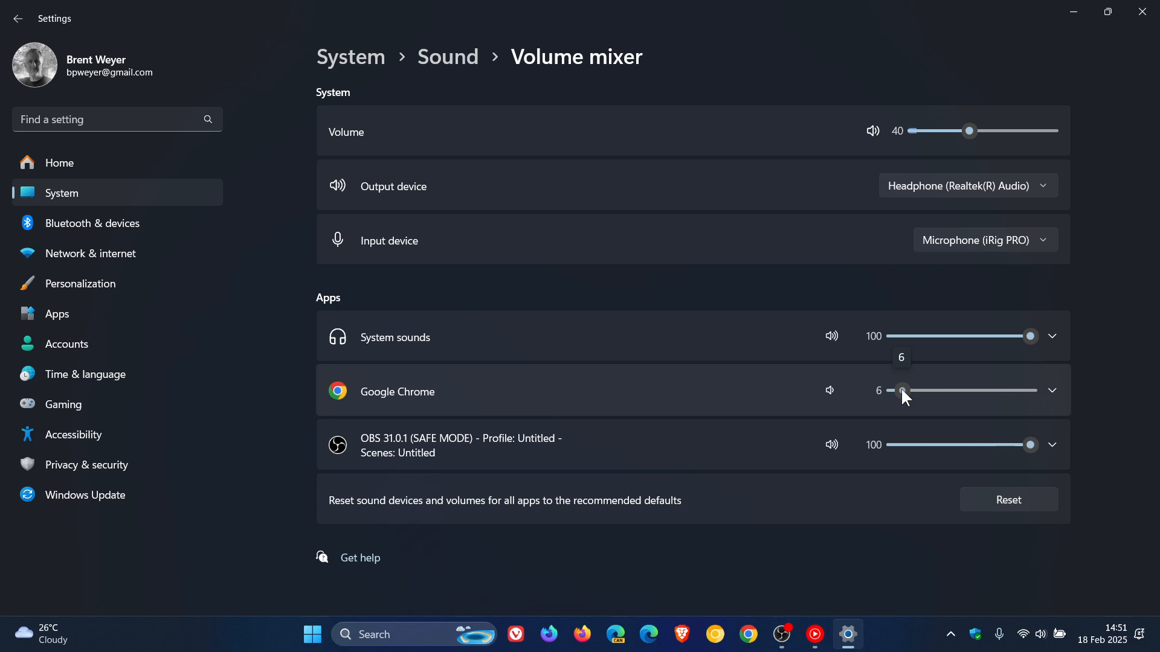
click(830, 391)
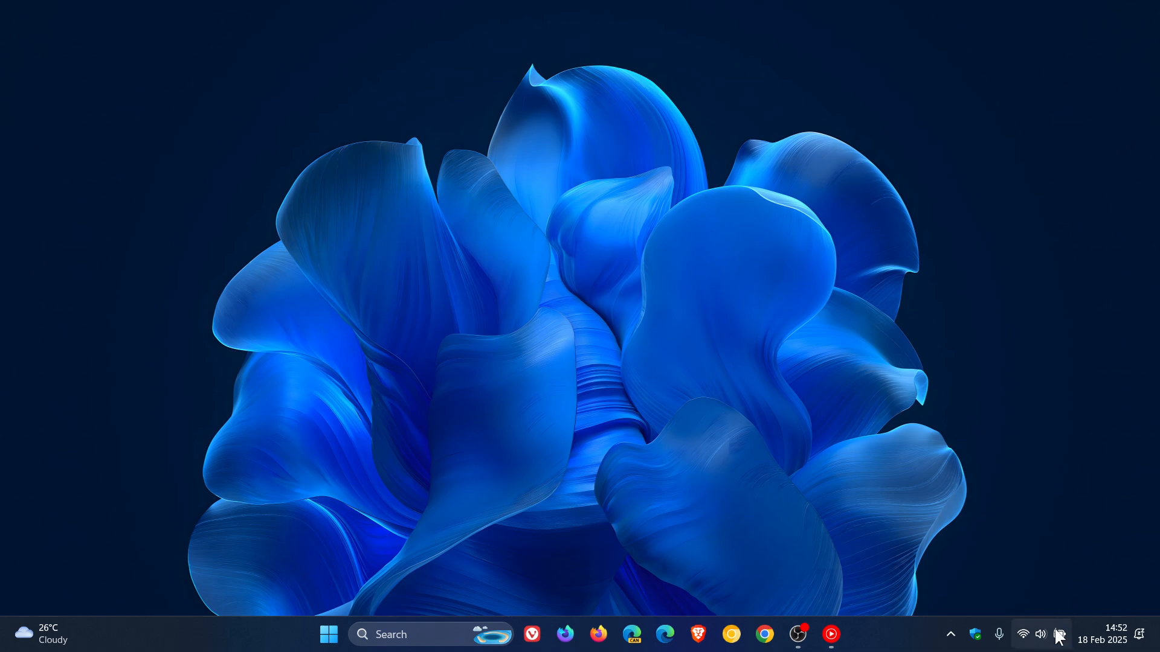
Show the Quick Settings sound output panel with its per-app volume mixer, Chrome muted
click(1038, 635)
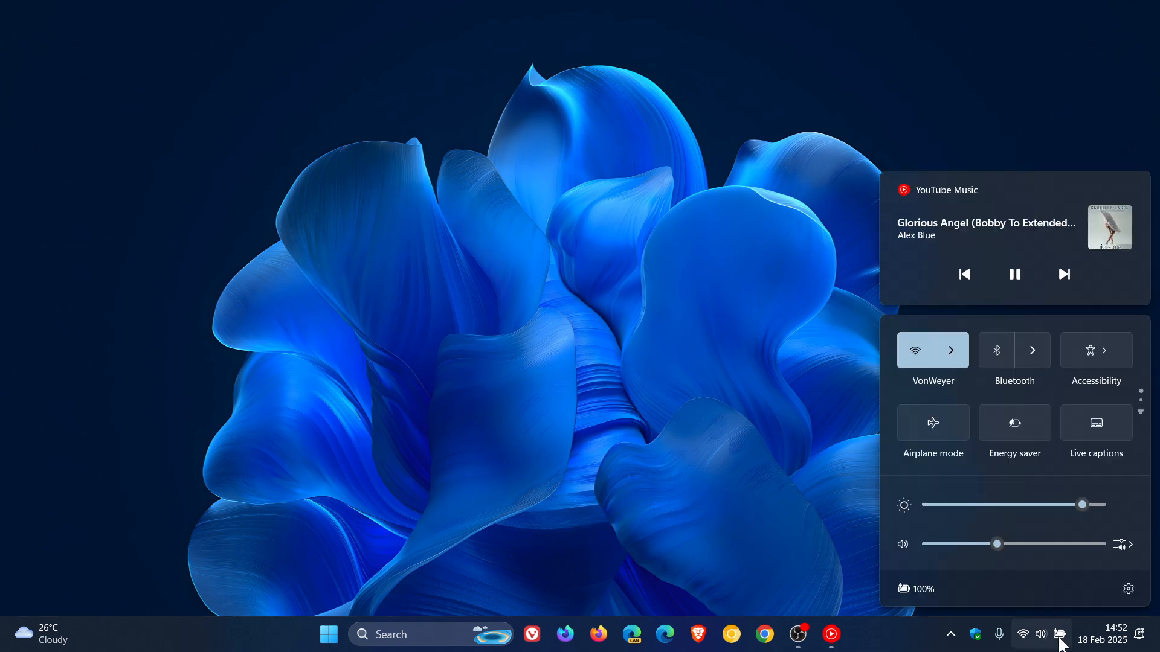
mouse_move(1097, 546)
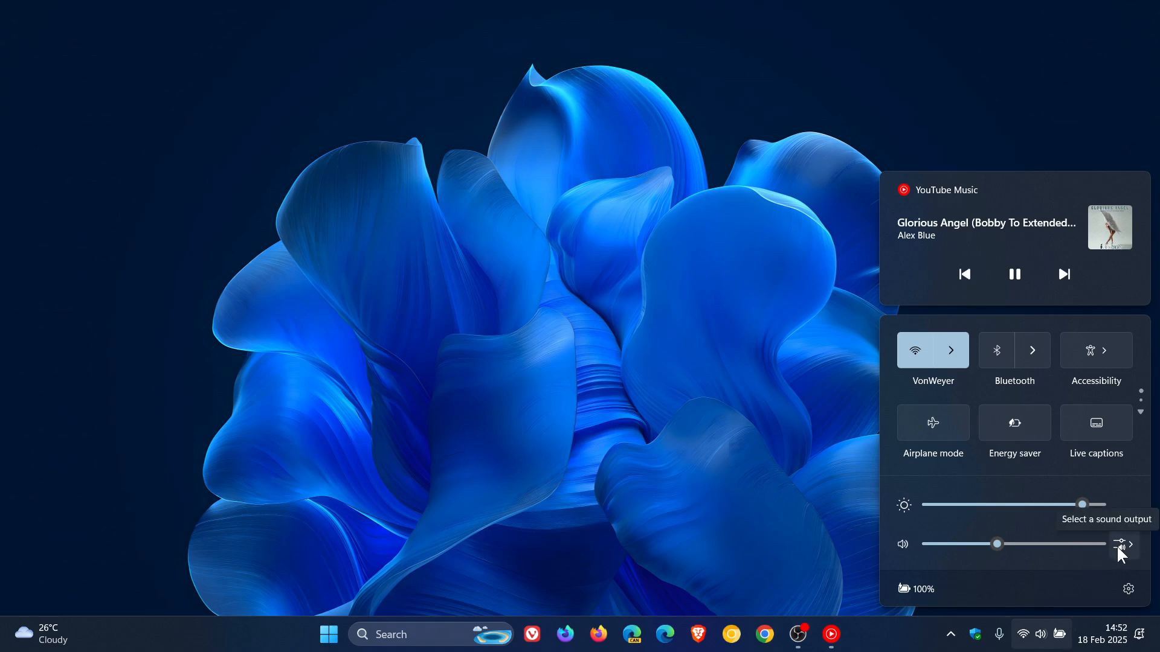
click(1125, 544)
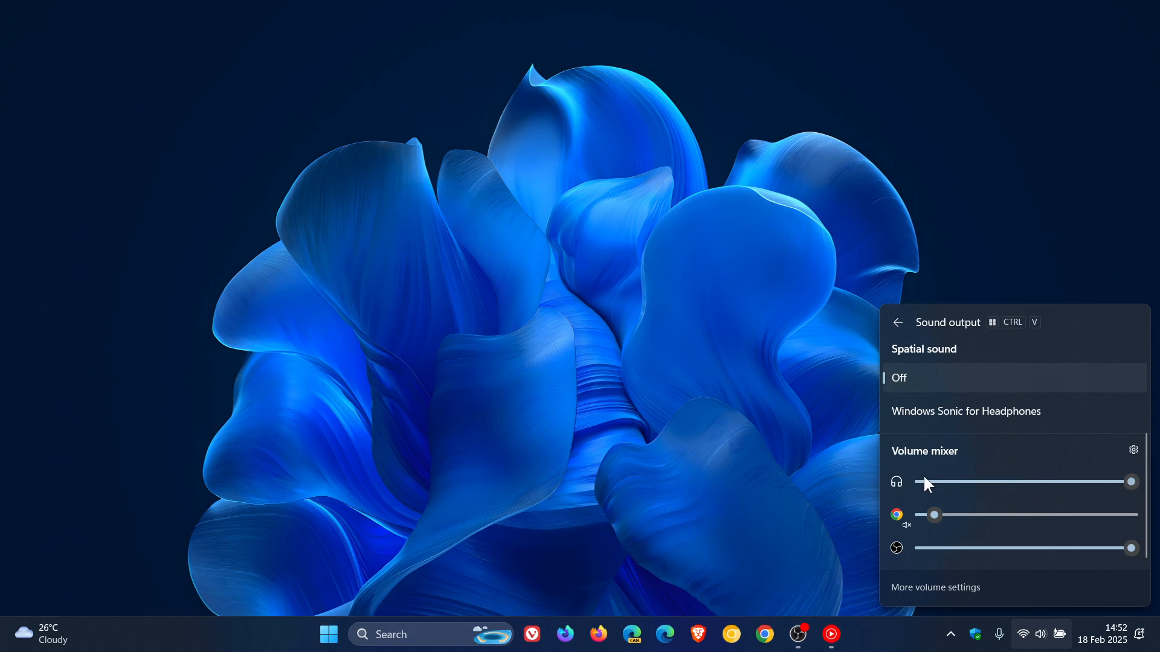
mouse_move(897, 515)
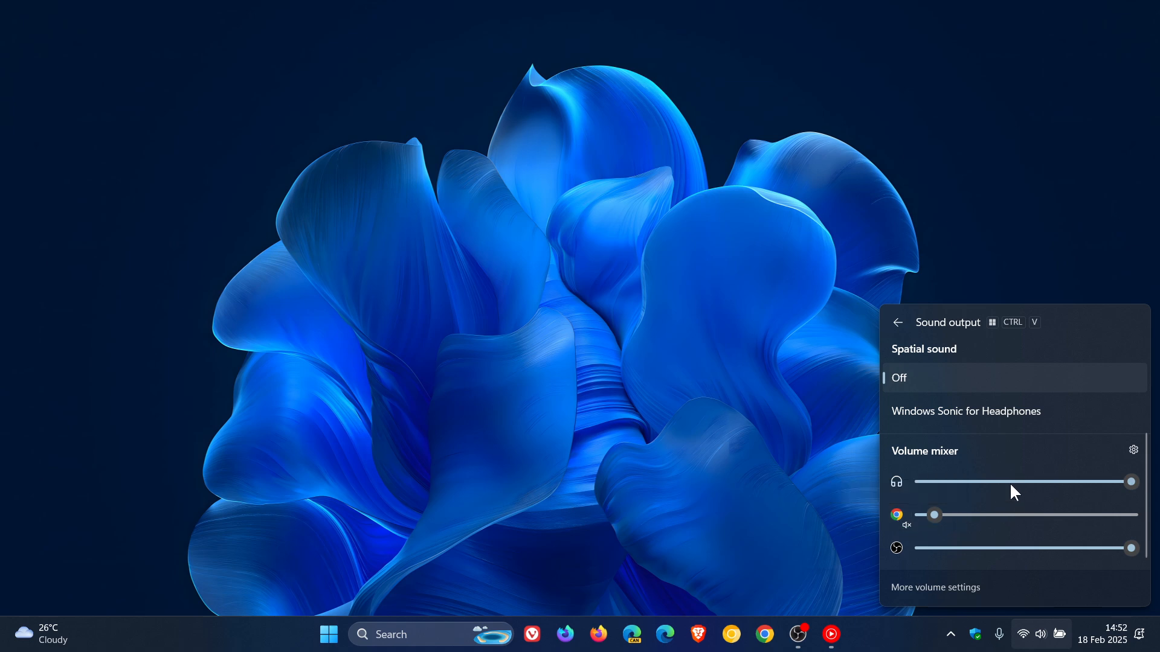
mouse_move(992, 520)
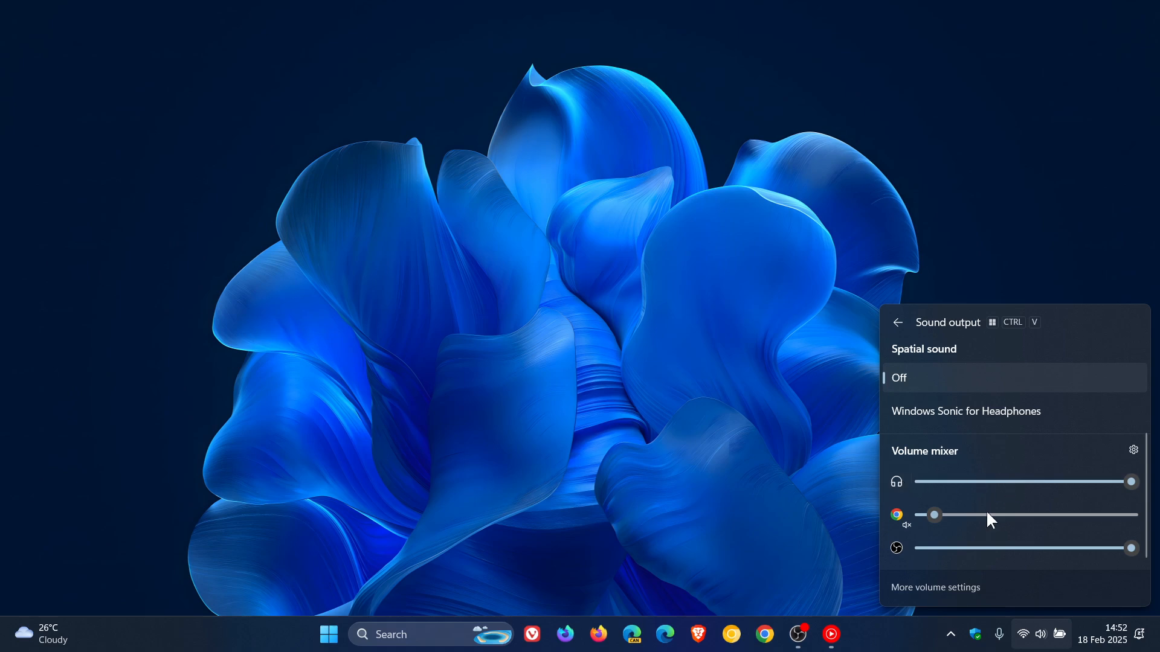
mouse_move(969, 481)
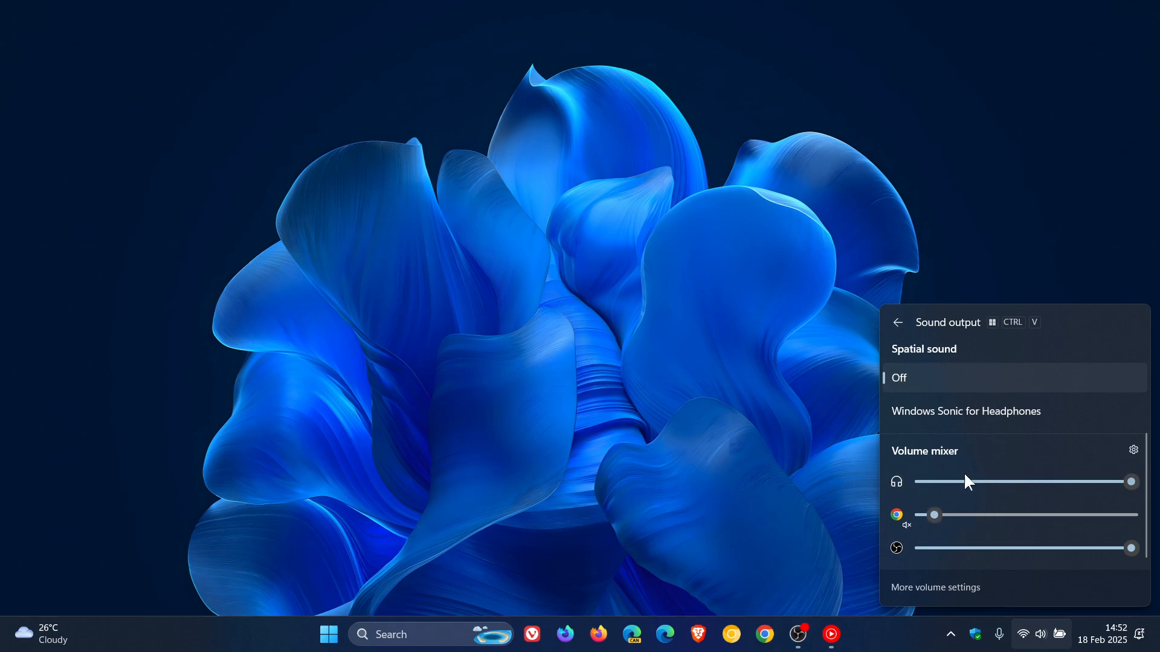
mouse_move(896, 482)
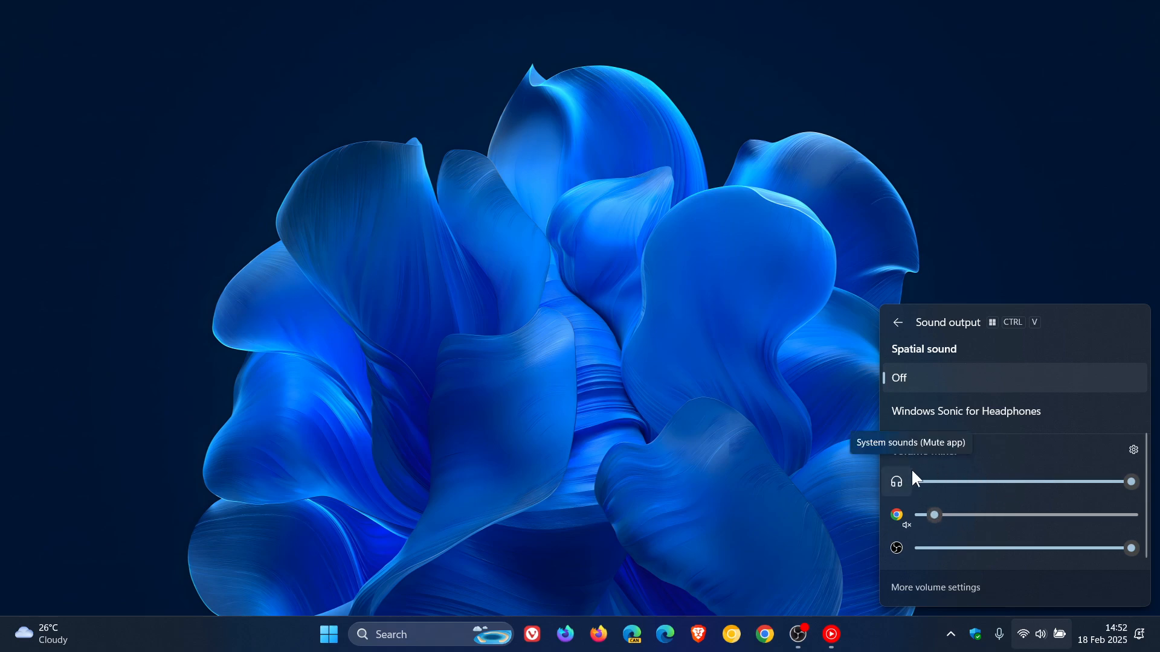
mouse_move(1035, 503)
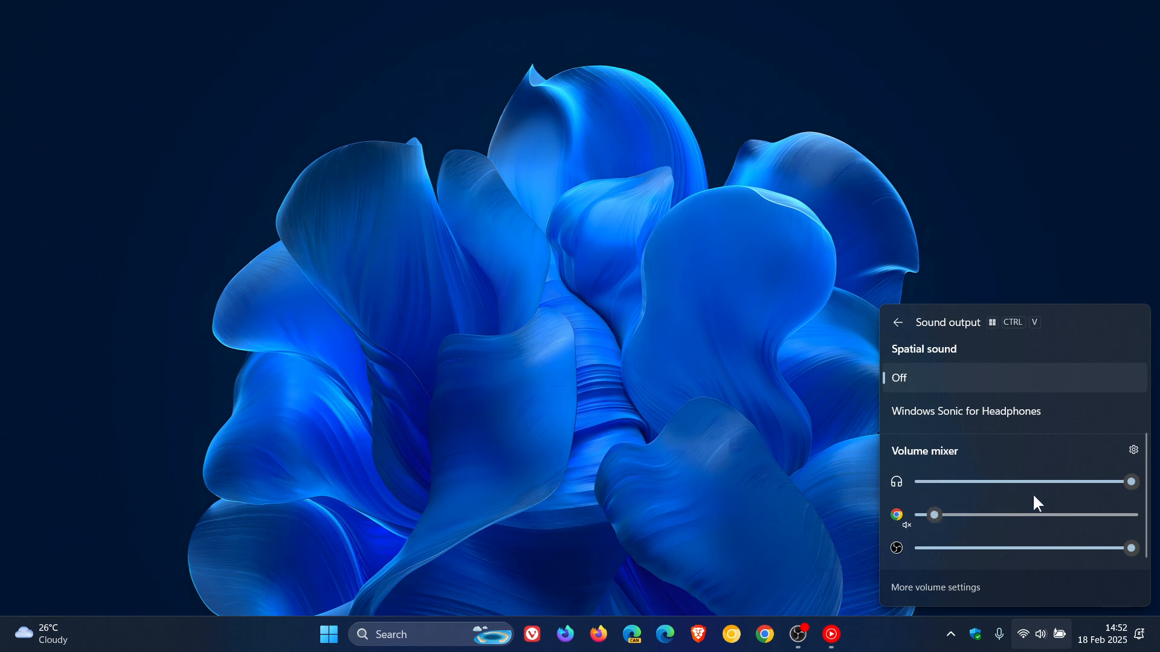
Take System sounds down to 73 then 0, restore it to 100, and dismiss Quick Settings
drag(1130, 481, 1075, 482)
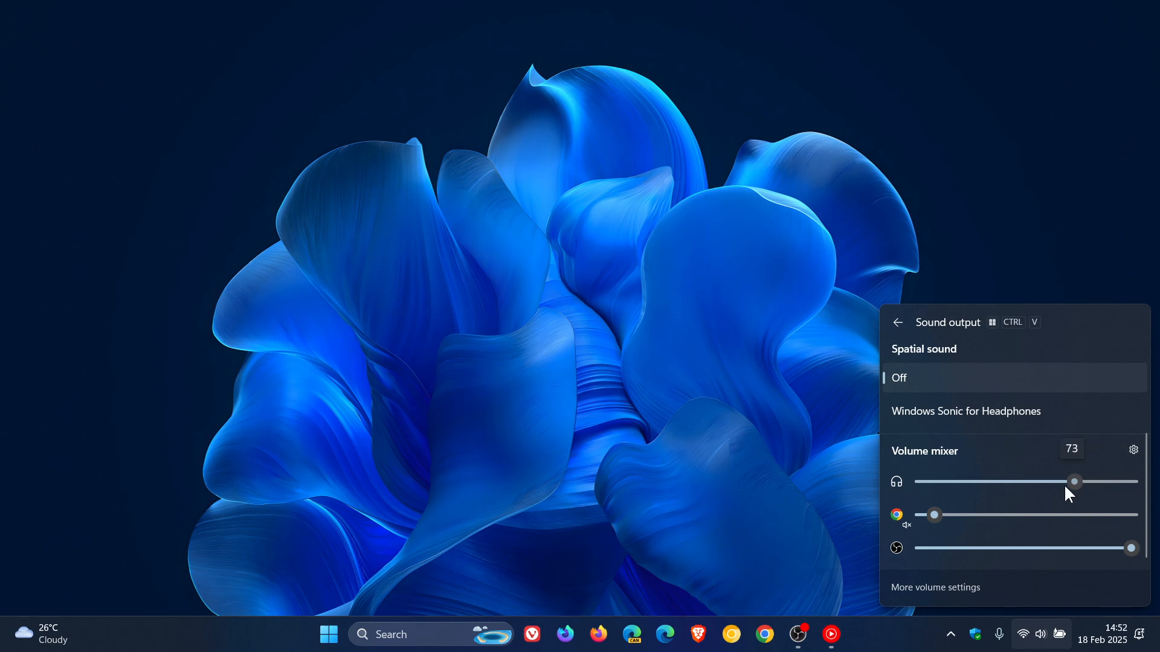
drag(1073, 481, 921, 481)
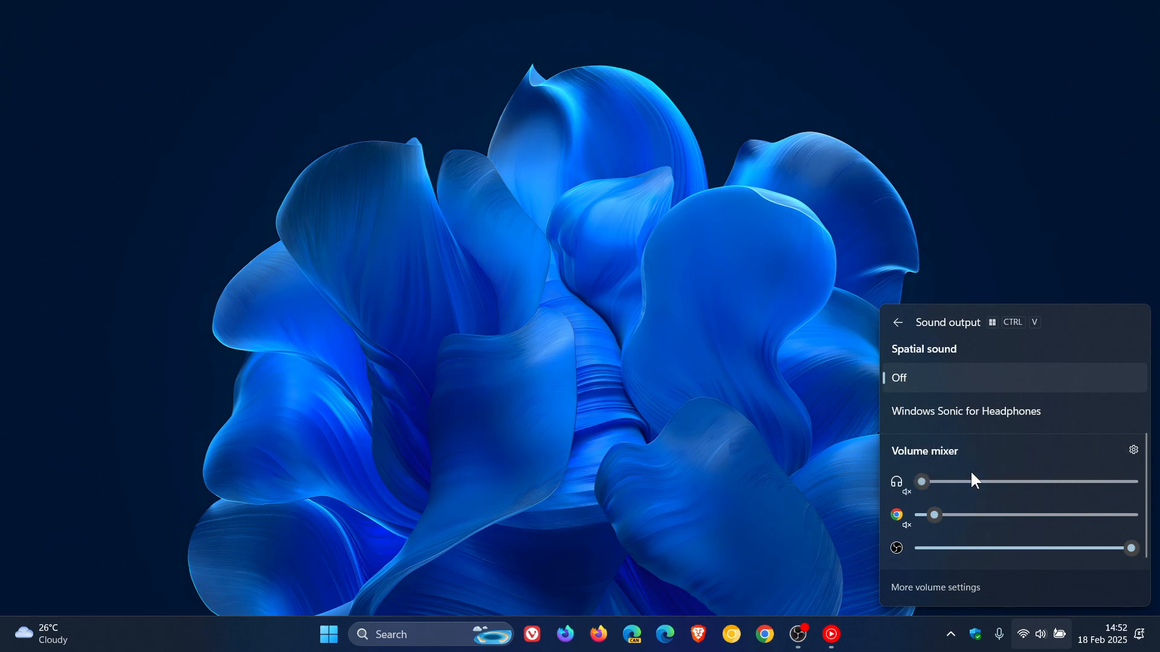
mouse_move(906, 507)
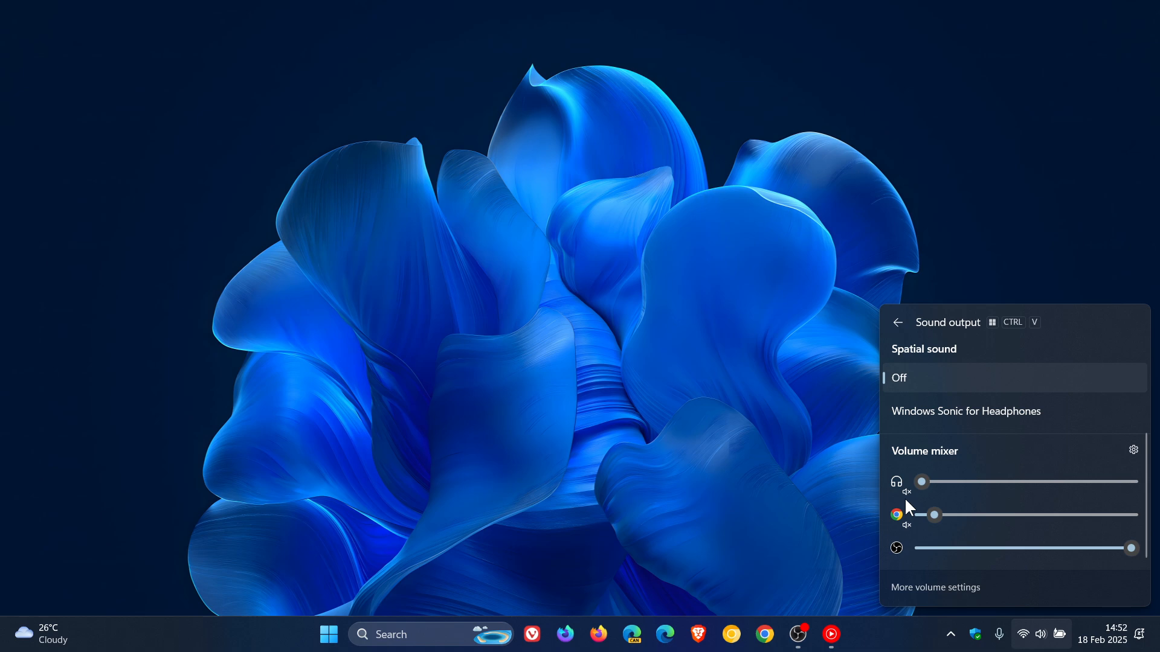
mouse_move(896, 515)
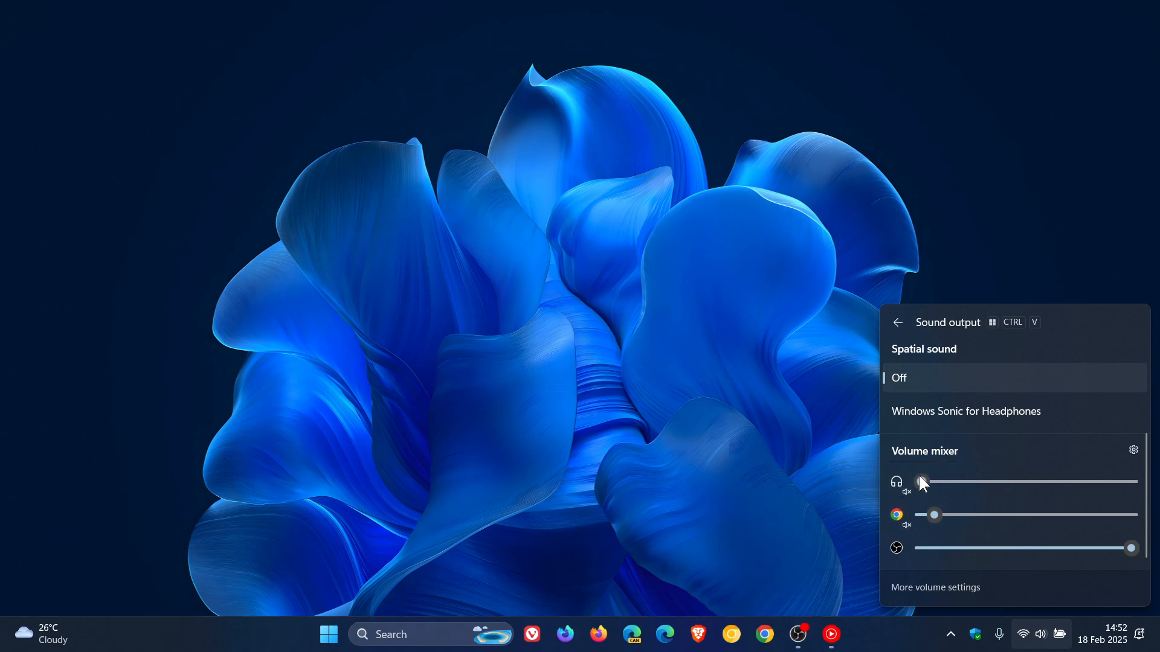
drag(922, 481, 1118, 481)
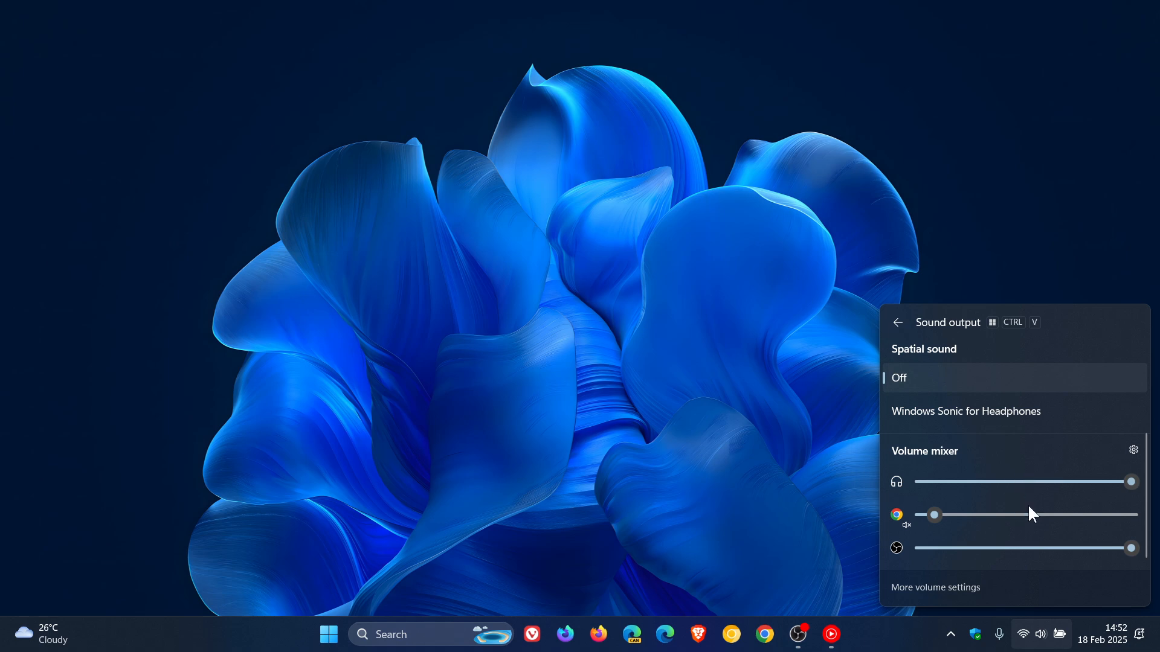
mouse_move(1053, 458)
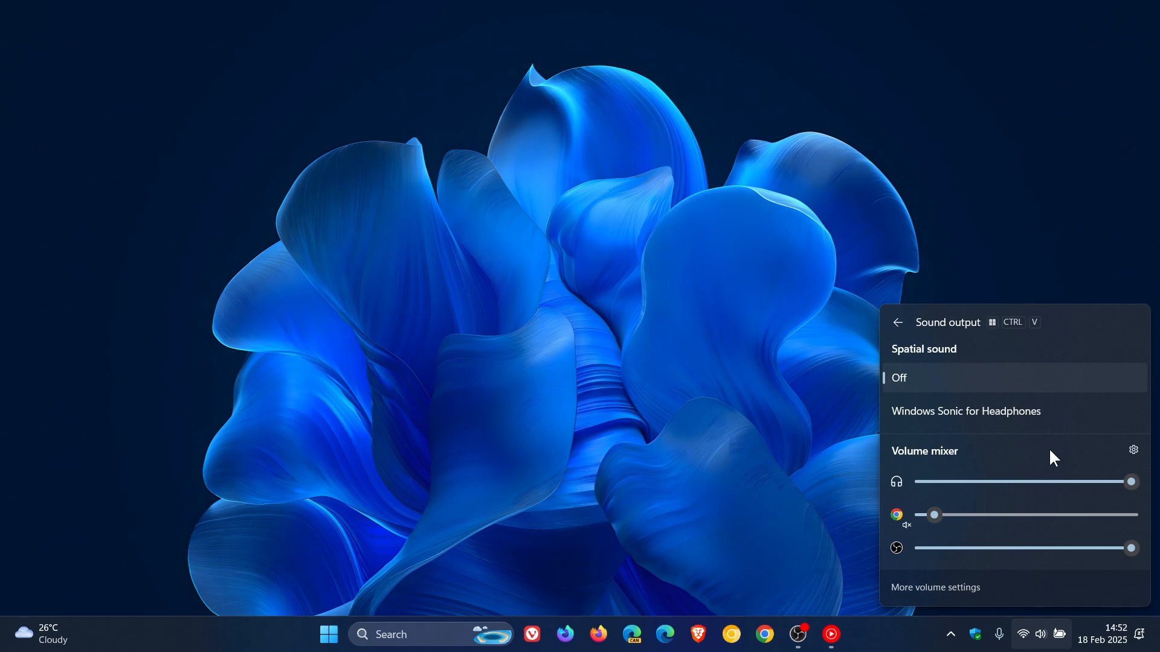
mouse_move(719, 230)
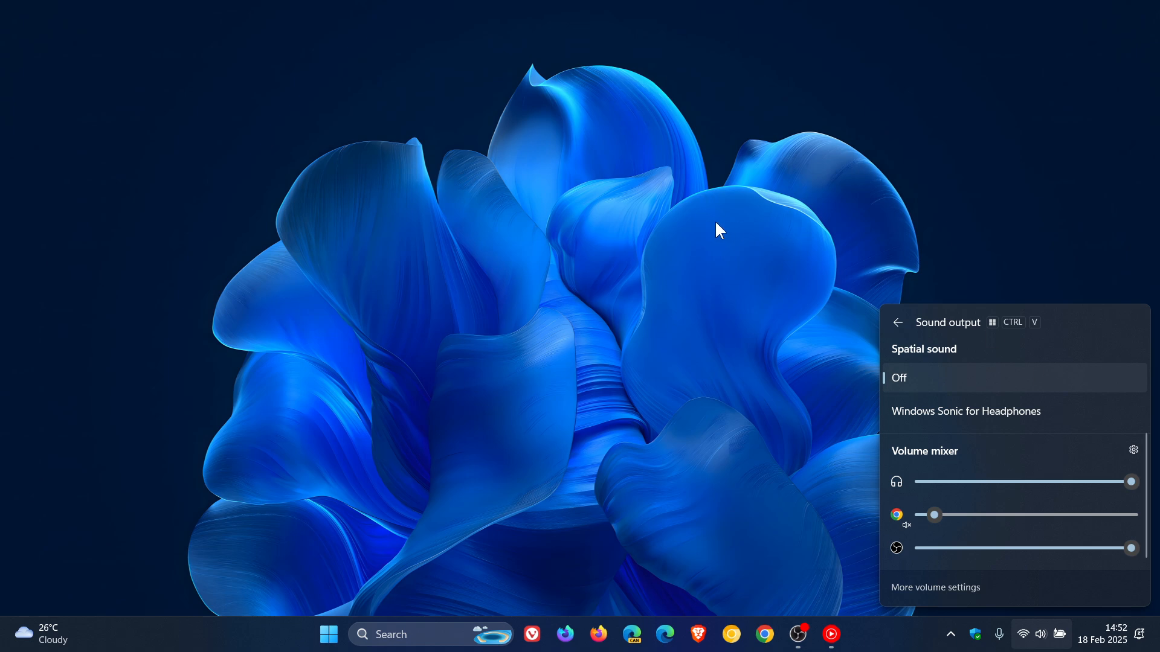
click(813, 303)
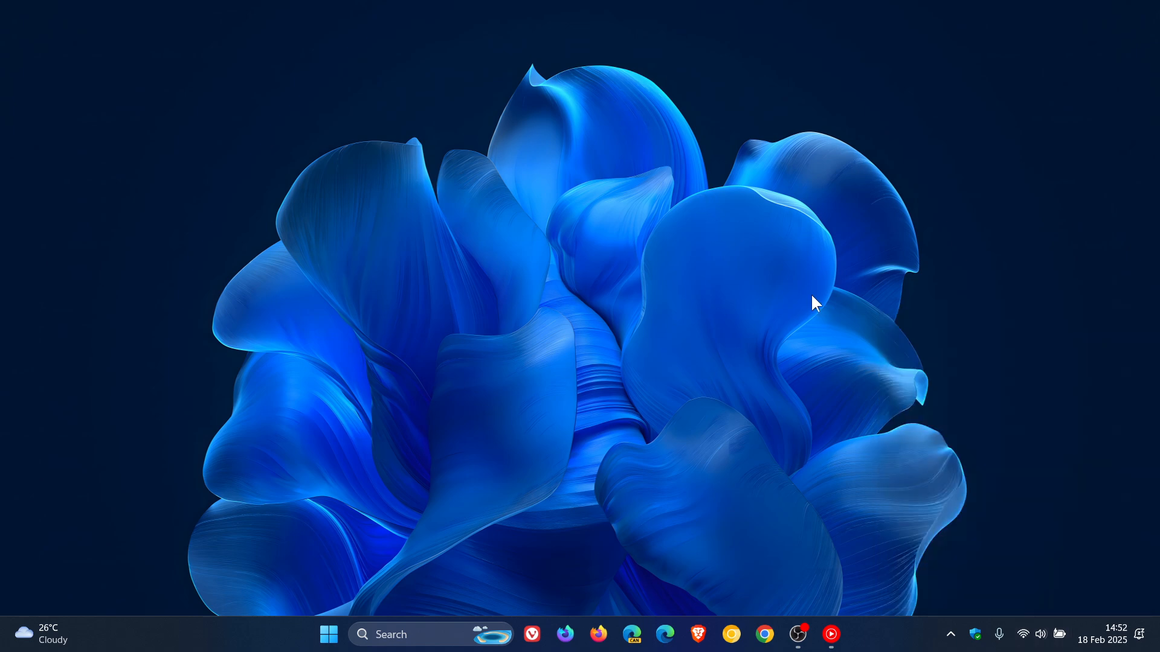